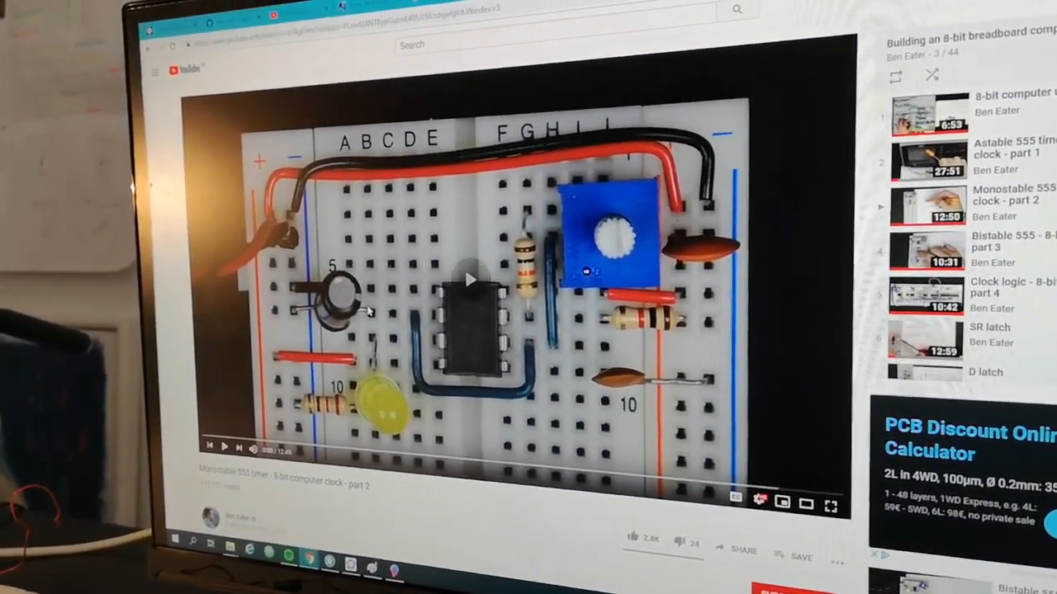
Step: Resume the 'Monostable 555 timer - 8-bit computer clock - part 2' video
click(225, 446)
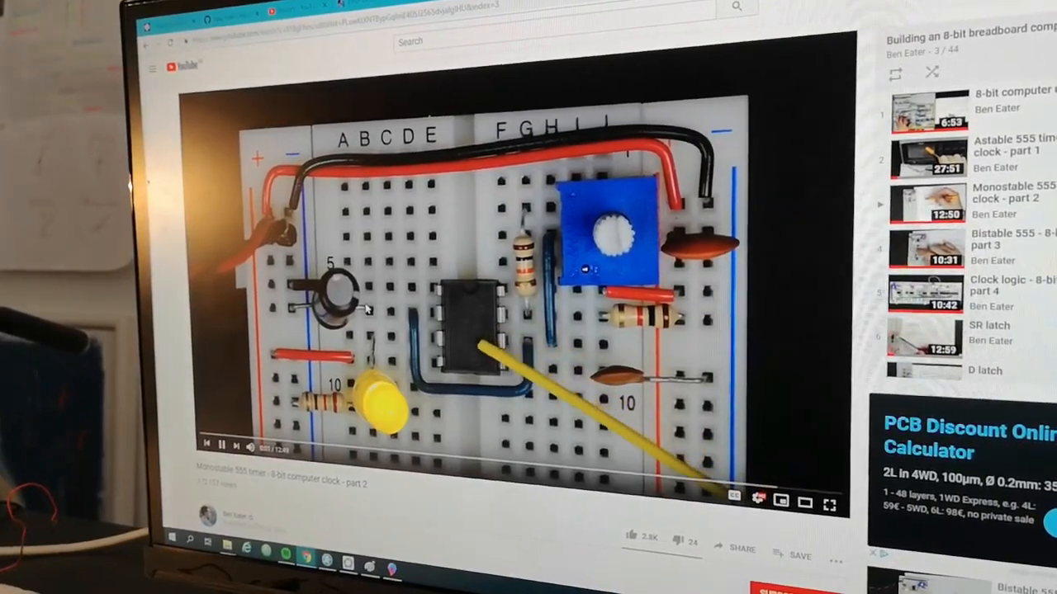